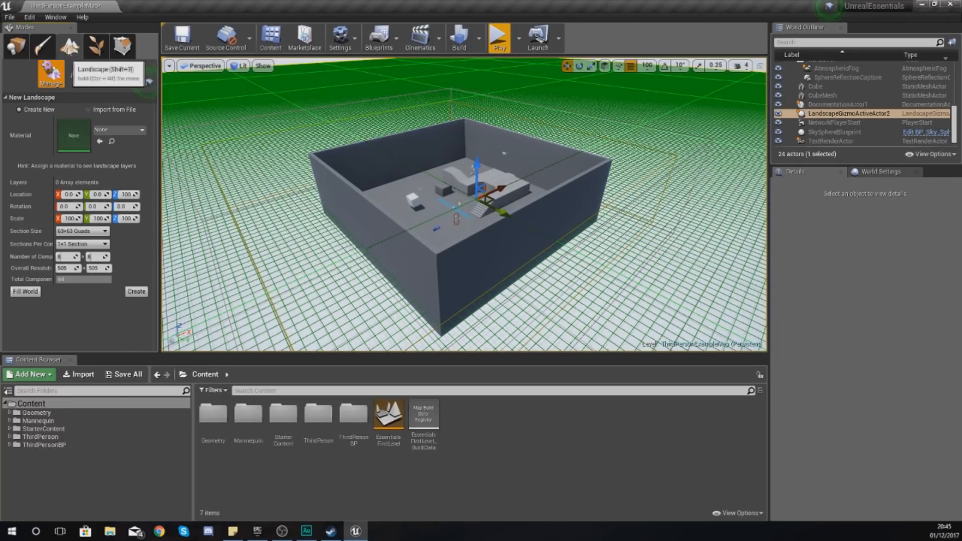
{"action": "mouse_move", "coordinate": [69, 47]}
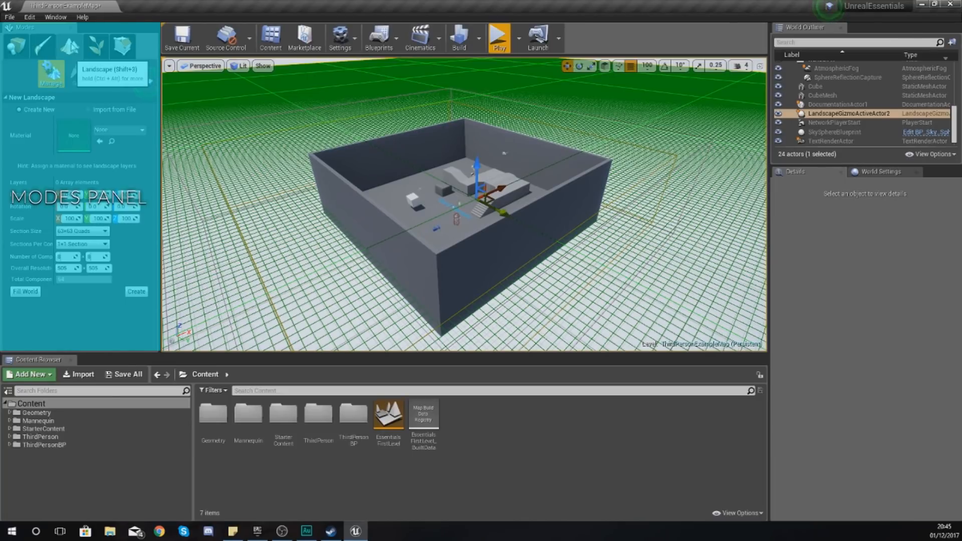
{"action": "mouse_move", "coordinate": [293, 166]}
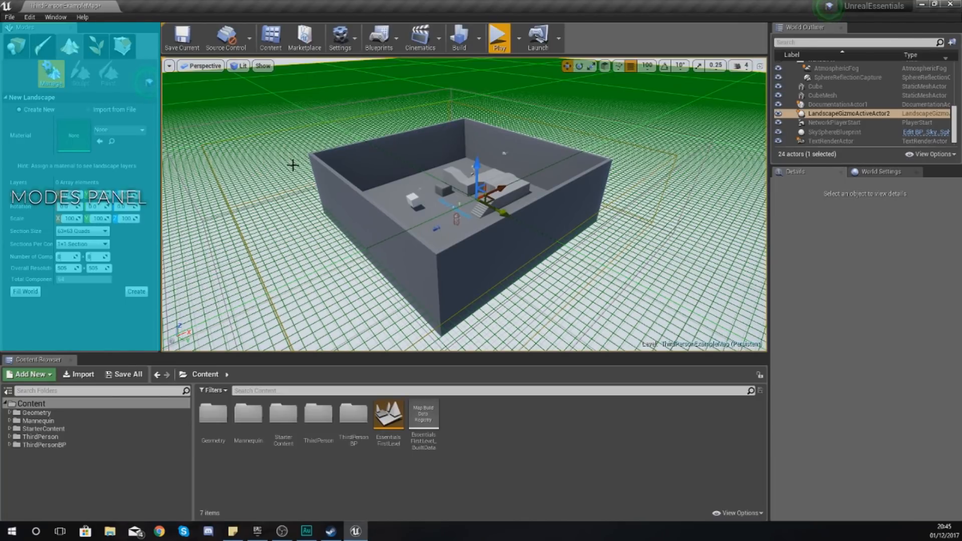
{"action": "mouse_move", "coordinate": [51, 73]}
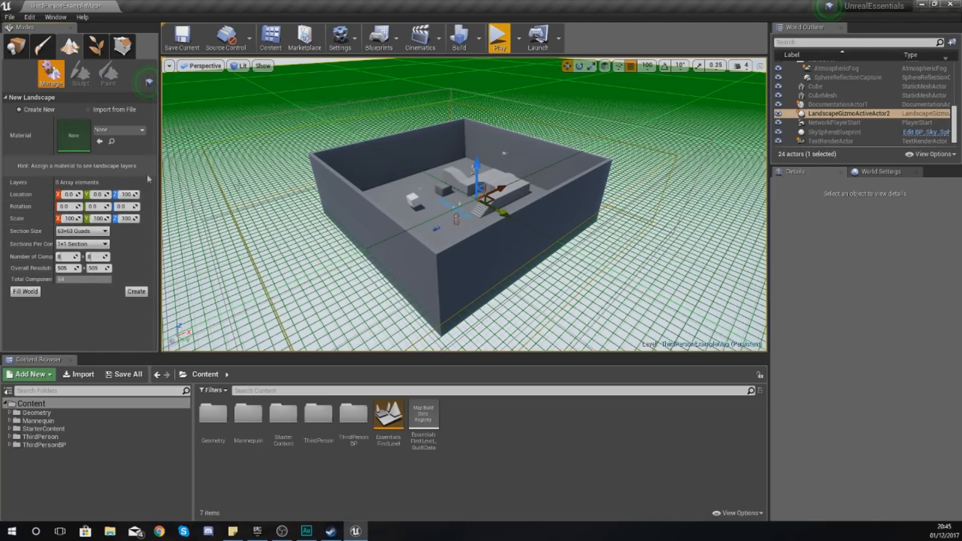
{"action": "mouse_move", "coordinate": [75, 207]}
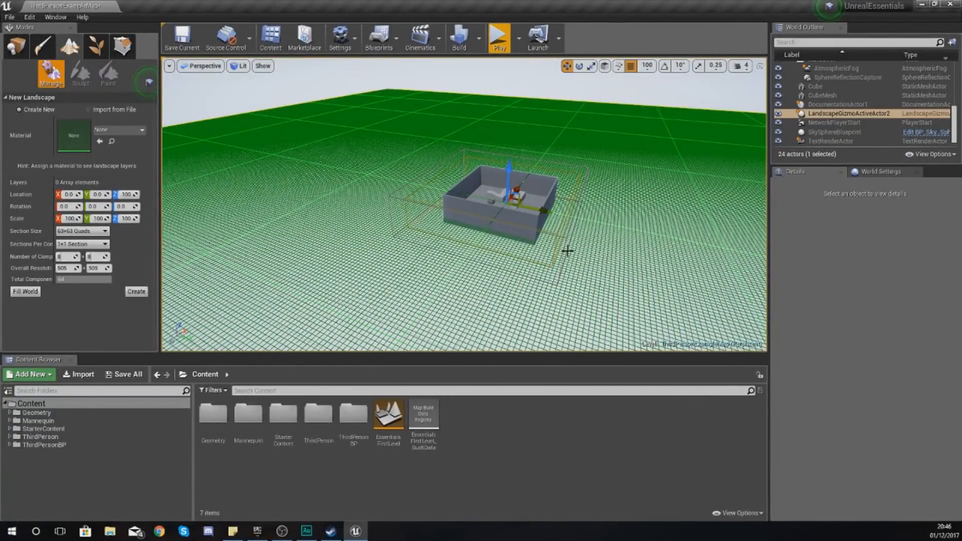
{"action": "mouse_move", "coordinate": [112, 159]}
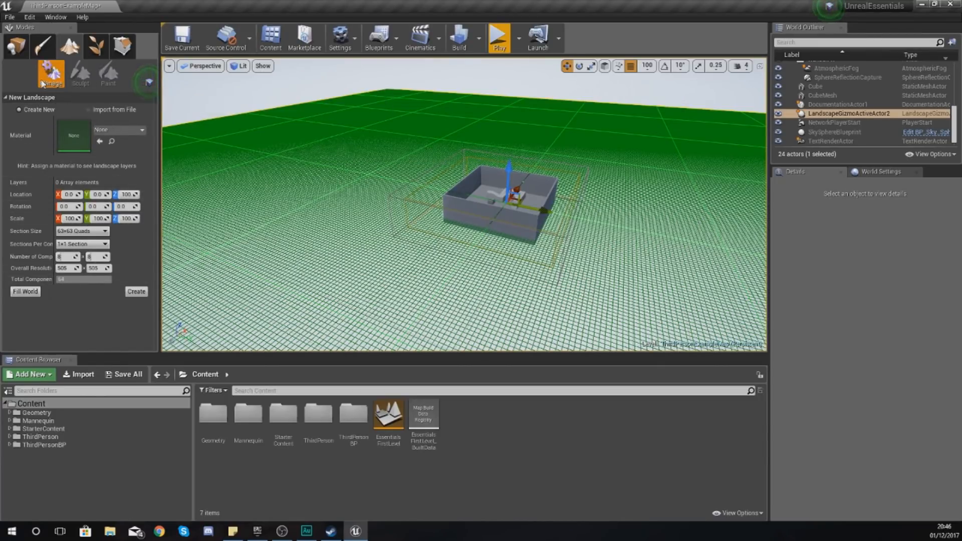
{"action": "mouse_move", "coordinate": [78, 82]}
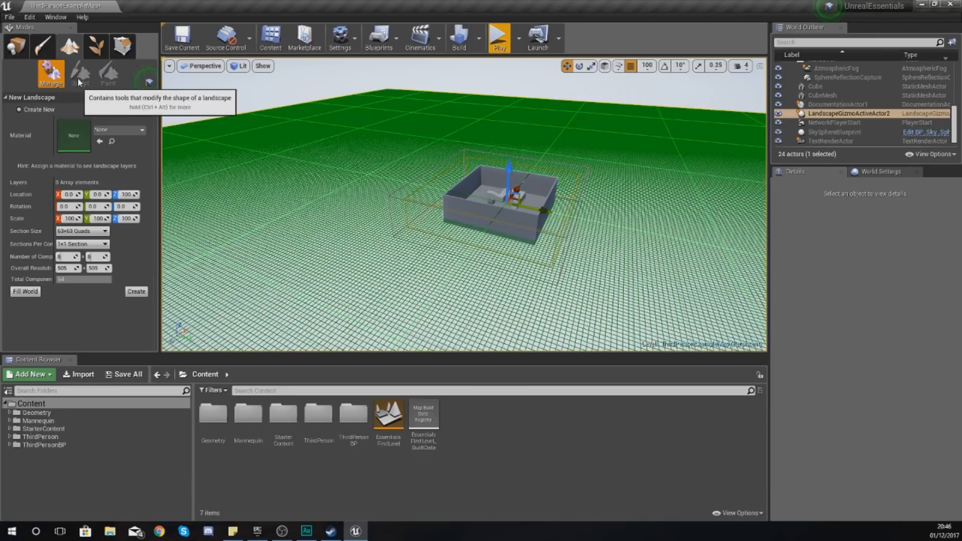
{"action": "mouse_move", "coordinate": [107, 73]}
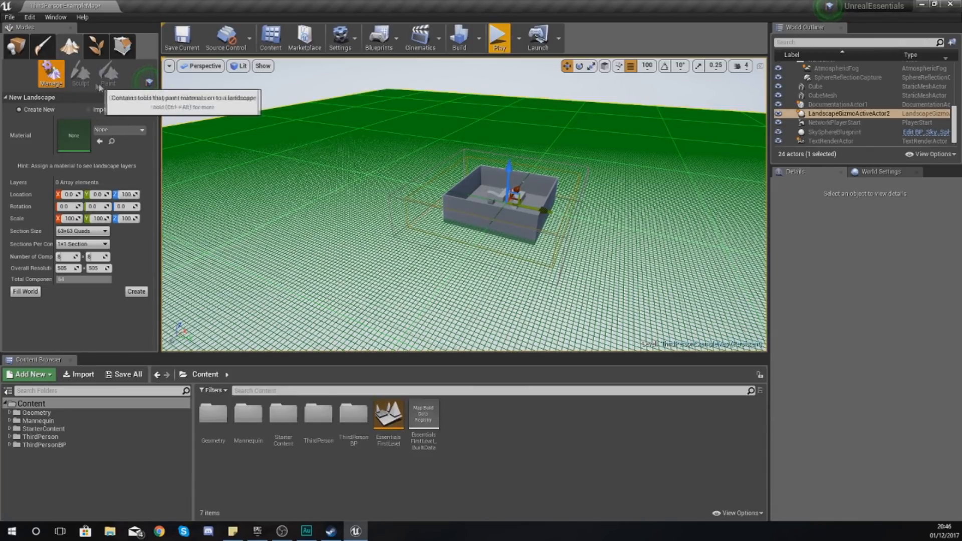
{"action": "mouse_move", "coordinate": [51, 73]}
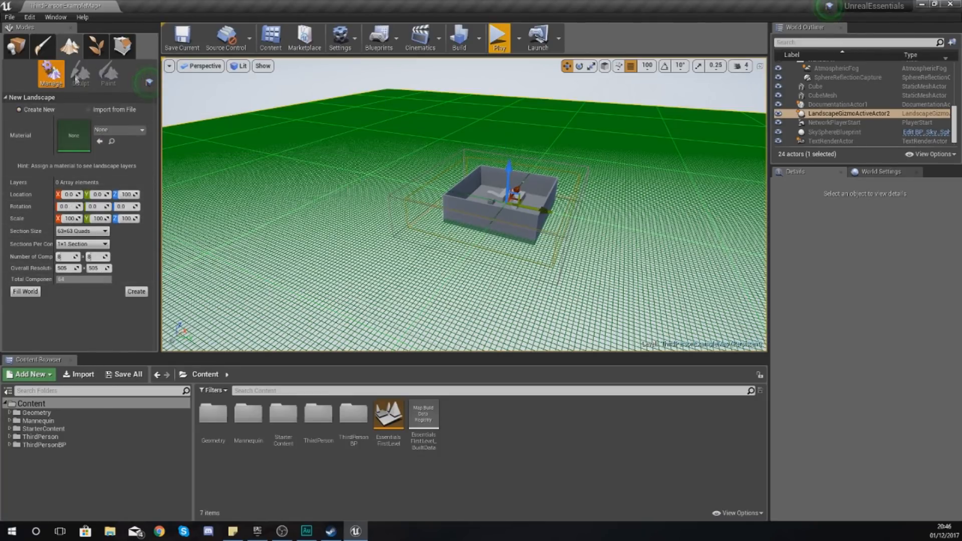
{"action": "mouse_move", "coordinate": [108, 73]}
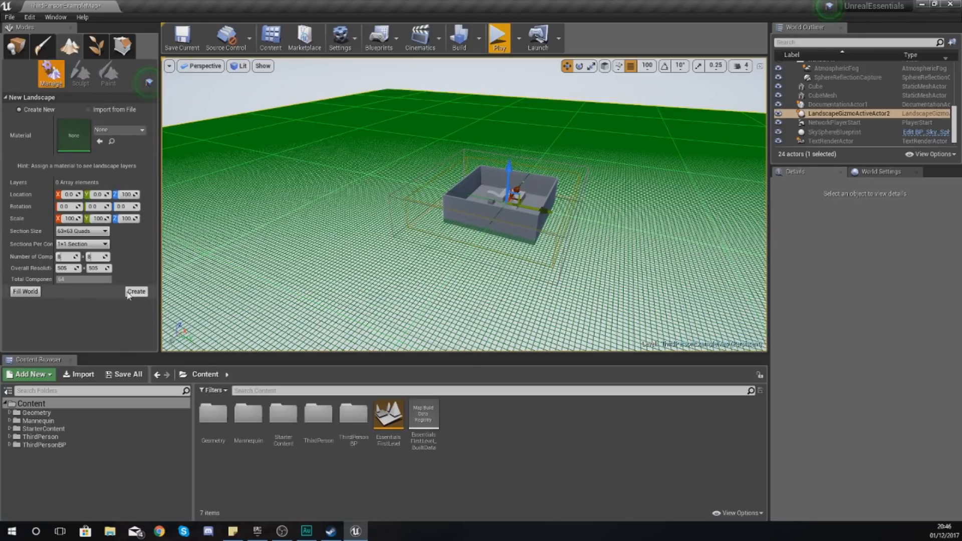
{"action": "mouse_move", "coordinate": [80, 72]}
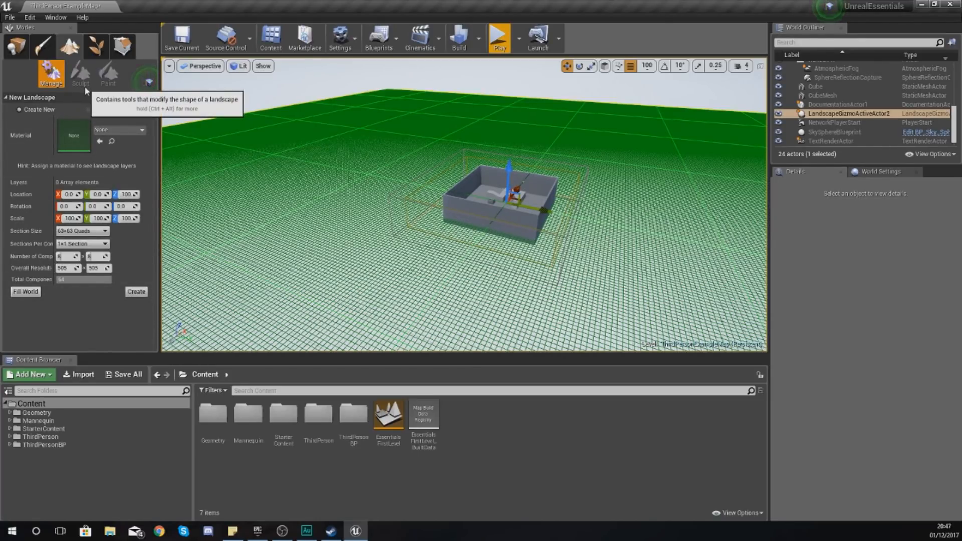
{"action": "mouse_move", "coordinate": [108, 72]}
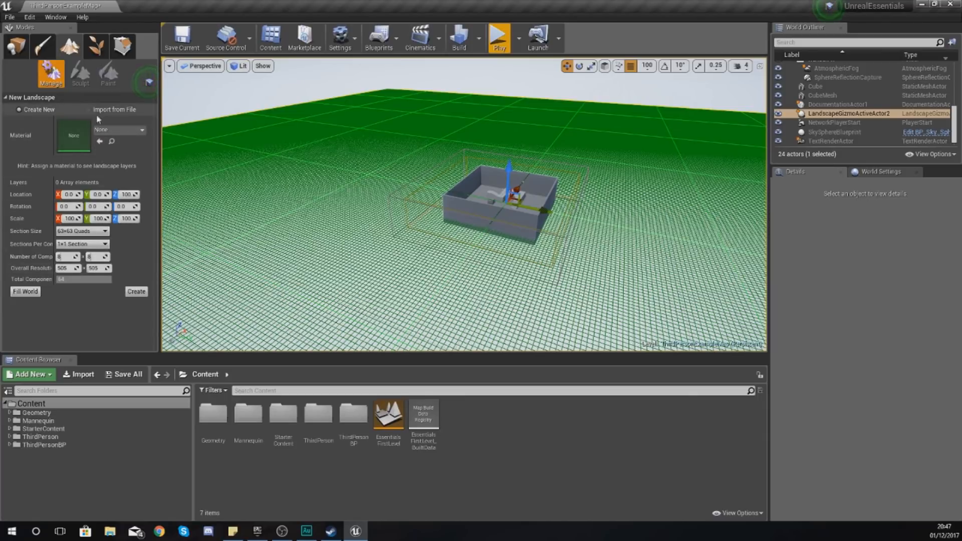
{"action": "left_click", "coordinate": [89, 109]}
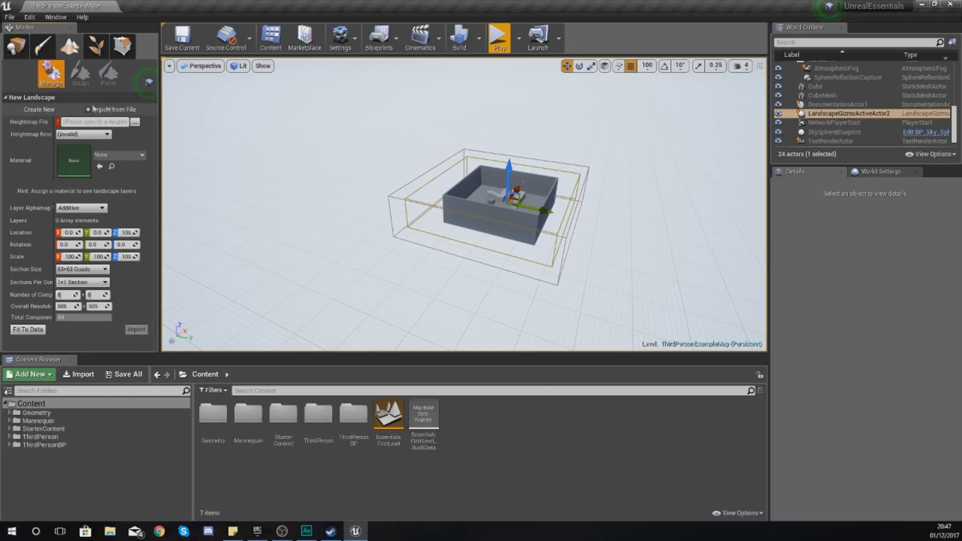
{"action": "left_click", "coordinate": [20, 109]}
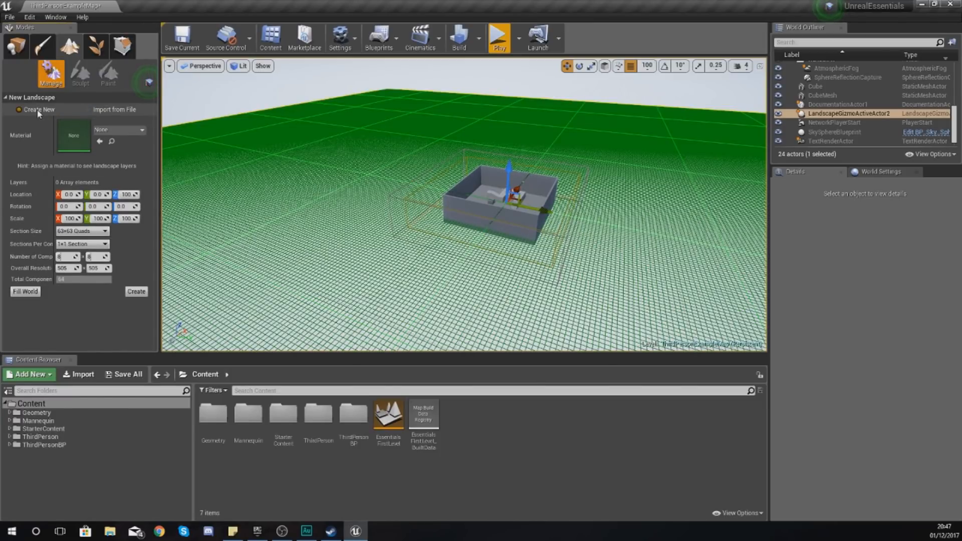
{"action": "mouse_move", "coordinate": [73, 136]}
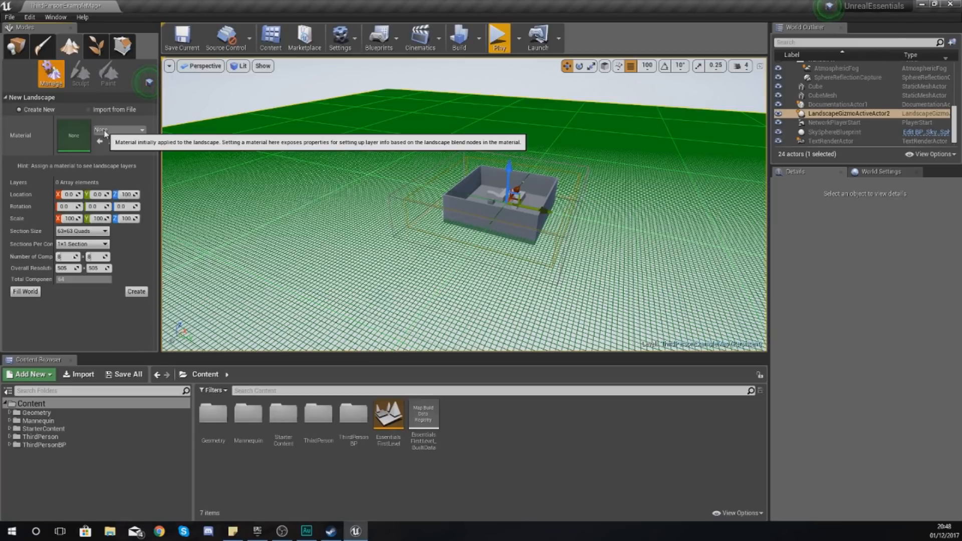
{"action": "mouse_move", "coordinate": [109, 73]}
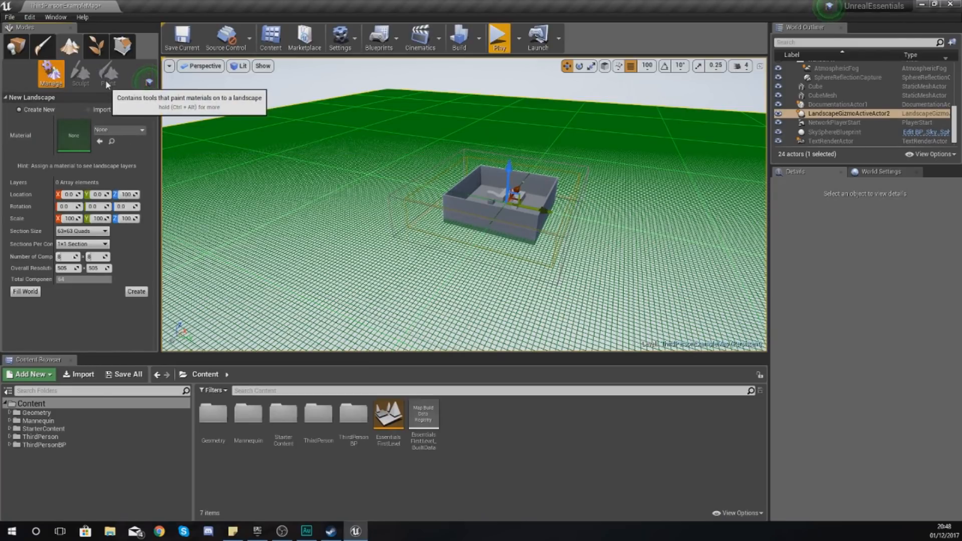
{"action": "mouse_move", "coordinate": [124, 134]}
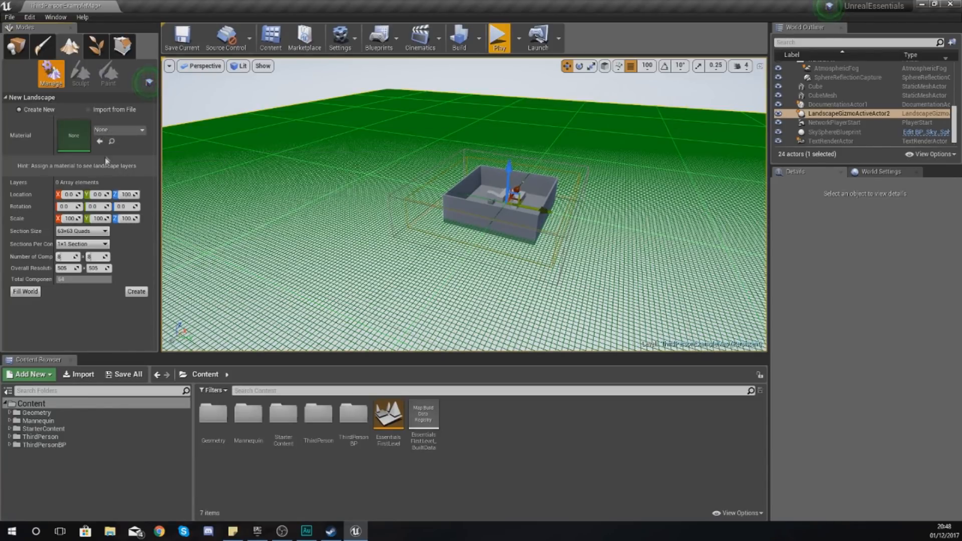
{"action": "mouse_move", "coordinate": [129, 136]}
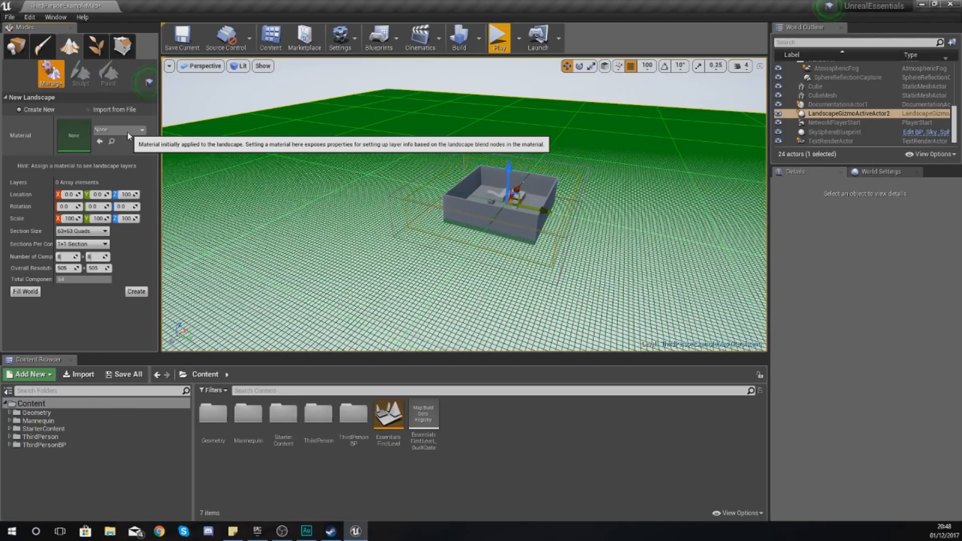
{"action": "mouse_move", "coordinate": [140, 147]}
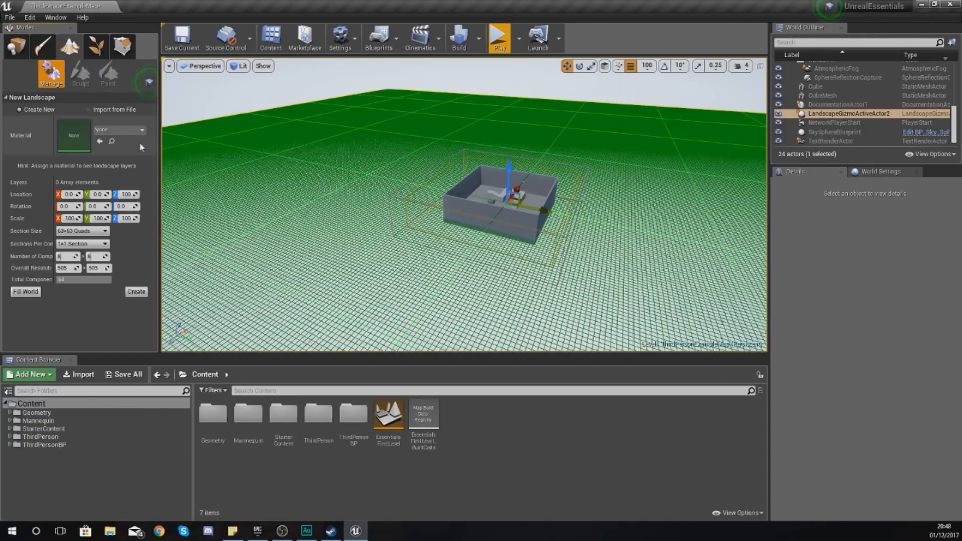
{"action": "mouse_move", "coordinate": [120, 130]}
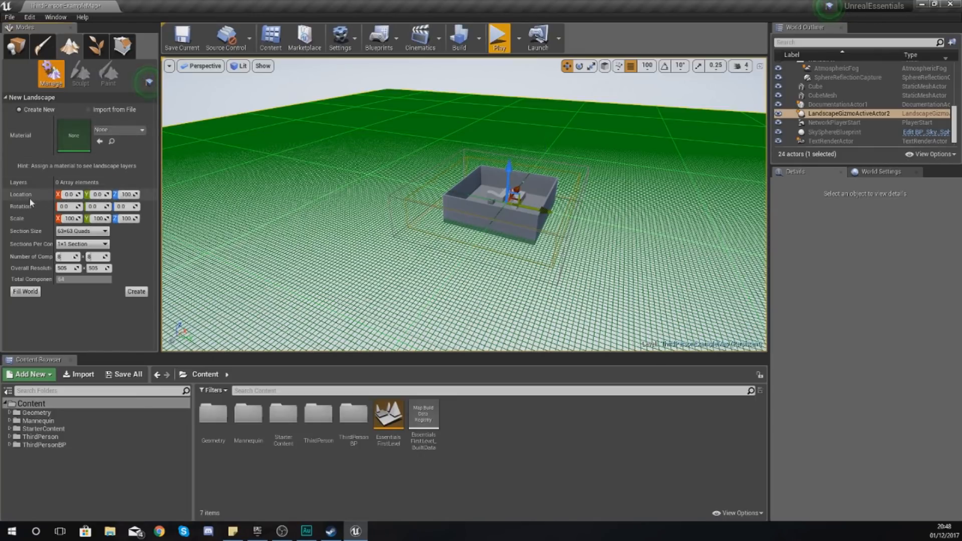
{"action": "mouse_move", "coordinate": [29, 219]}
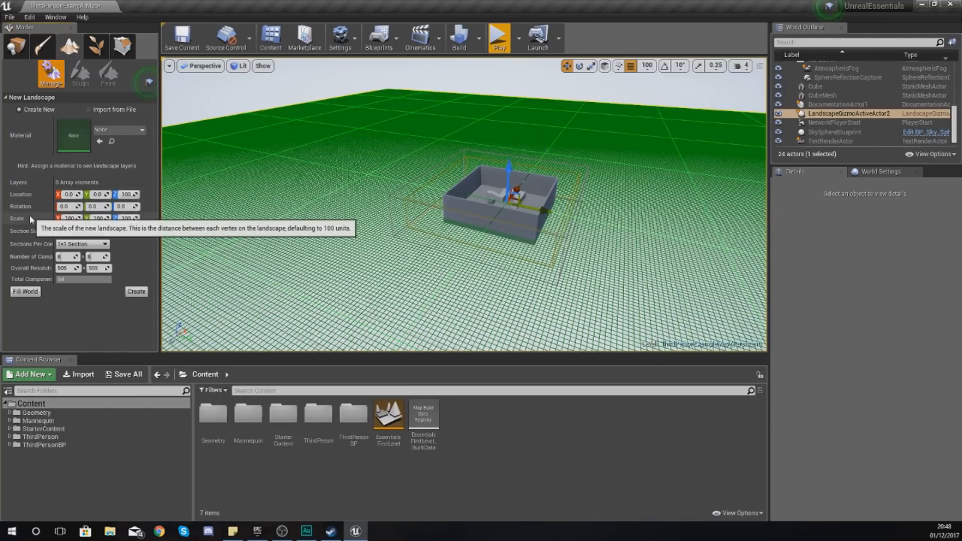
{"action": "mouse_move", "coordinate": [353, 153]}
{"action": "type", "text": "200"}
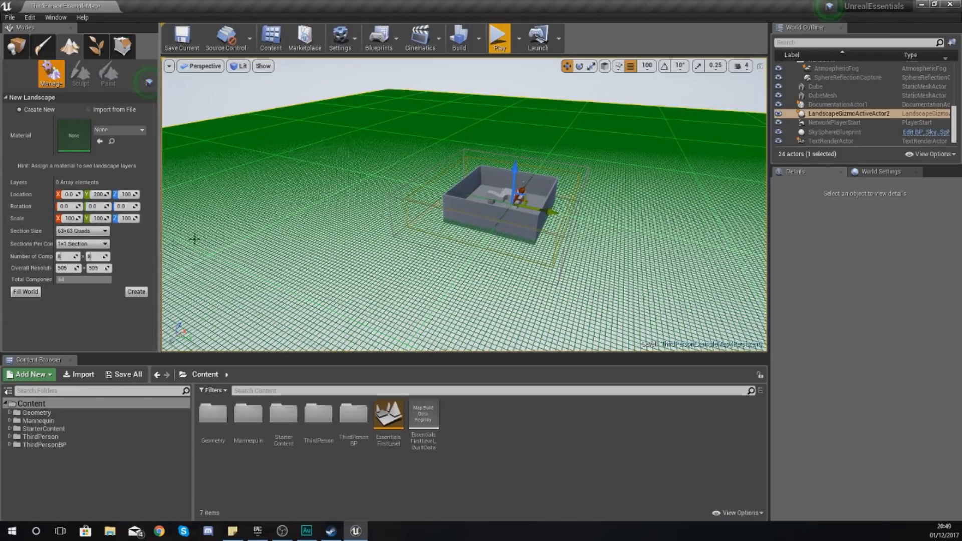
{"action": "mouse_move", "coordinate": [282, 209]}
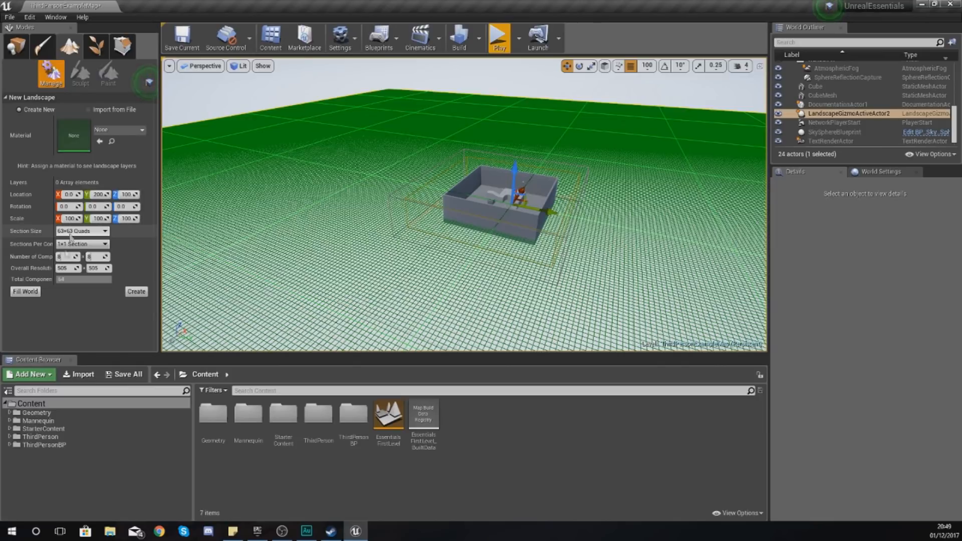
{"action": "mouse_move", "coordinate": [24, 233]}
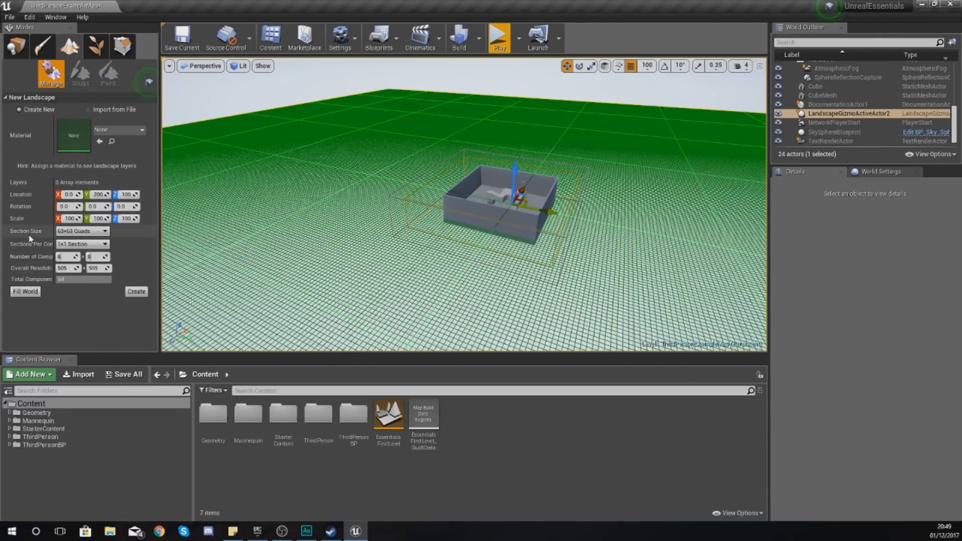
{"action": "mouse_move", "coordinate": [58, 256]}
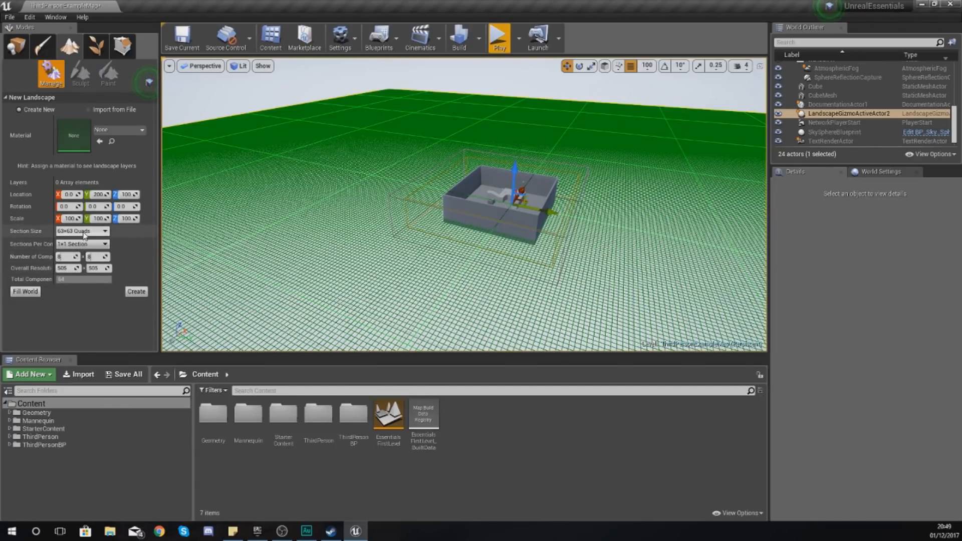
Try section sizes 15x15 and 31x31 quads for the landscape before returning toward 63x63
{"action": "left_click", "coordinate": [81, 231]}
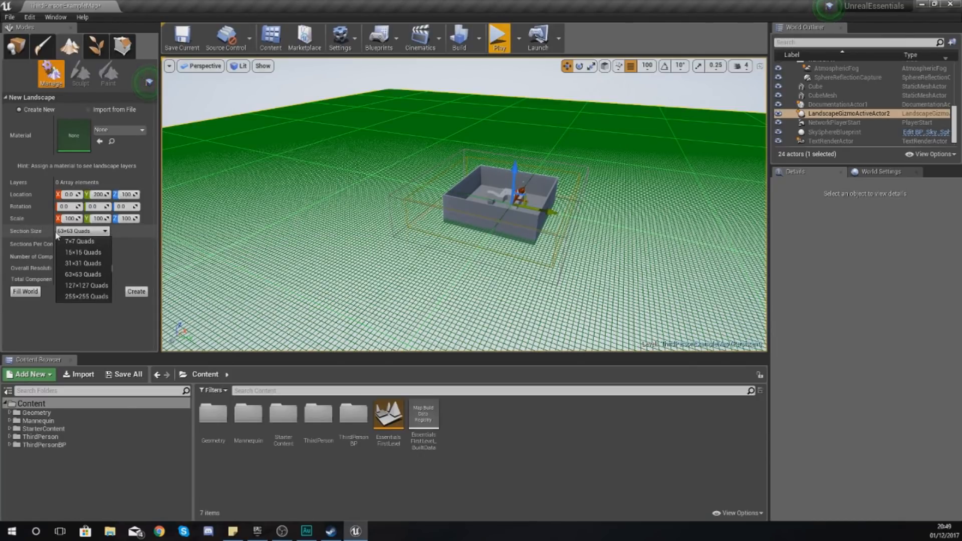
{"action": "mouse_move", "coordinate": [208, 264]}
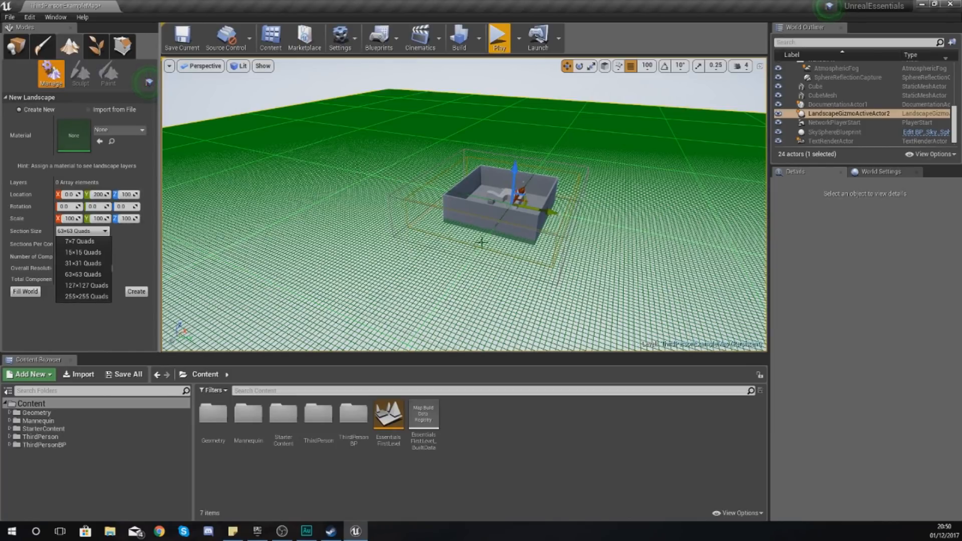
{"action": "mouse_move", "coordinate": [368, 251]}
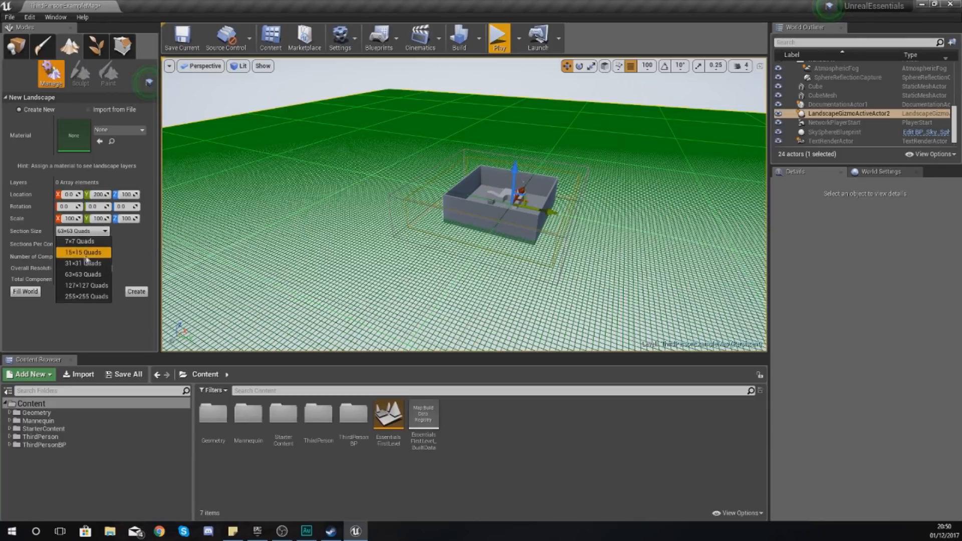
{"action": "left_click", "coordinate": [78, 242]}
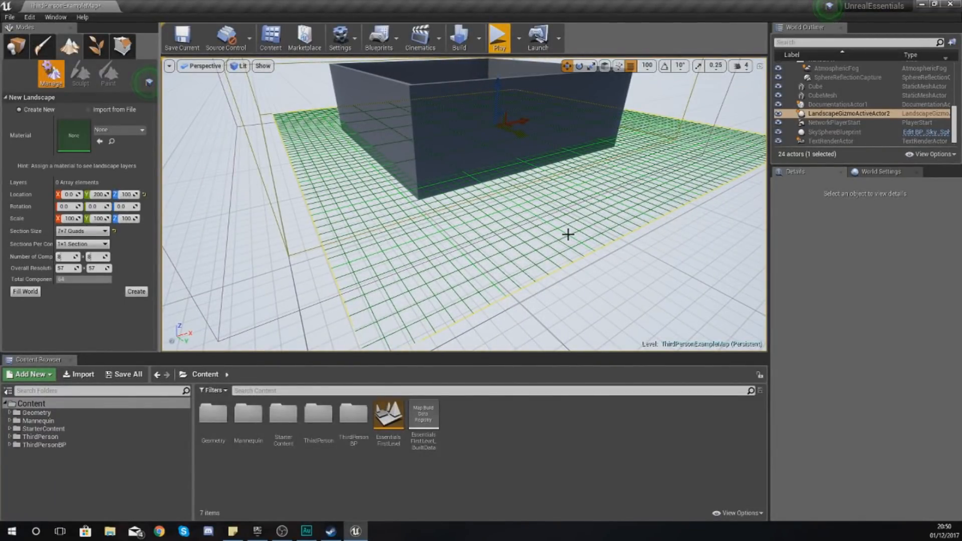
{"action": "mouse_move", "coordinate": [599, 195]}
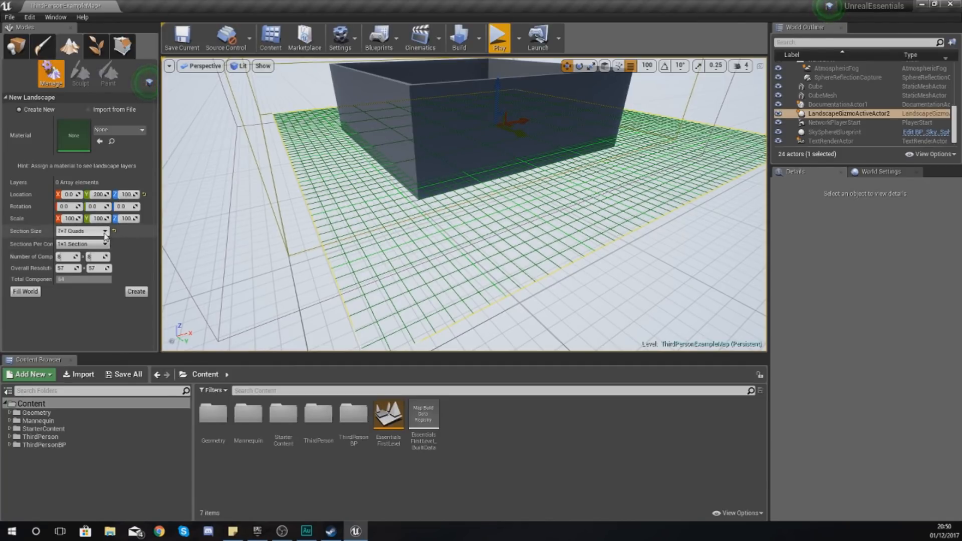
{"action": "left_click", "coordinate": [81, 231]}
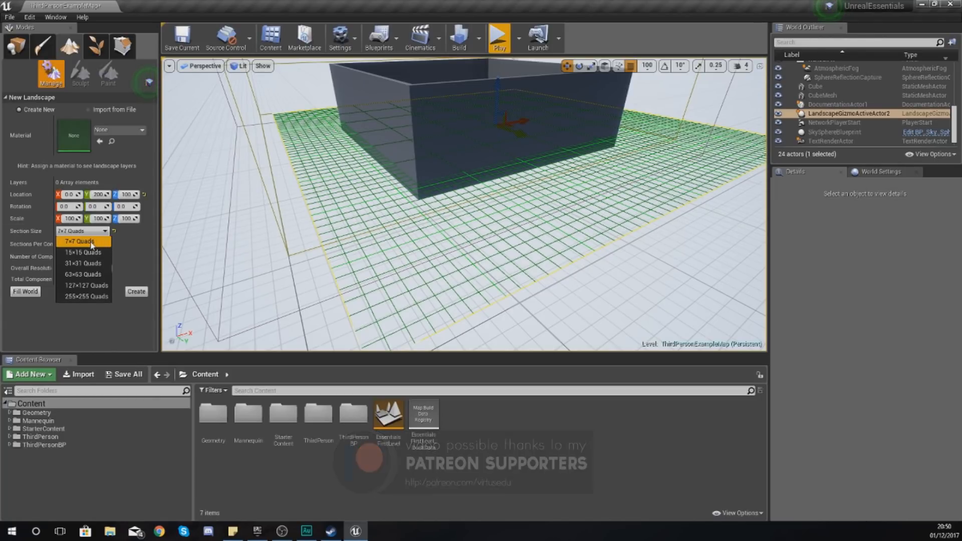
{"action": "left_click", "coordinate": [82, 263]}
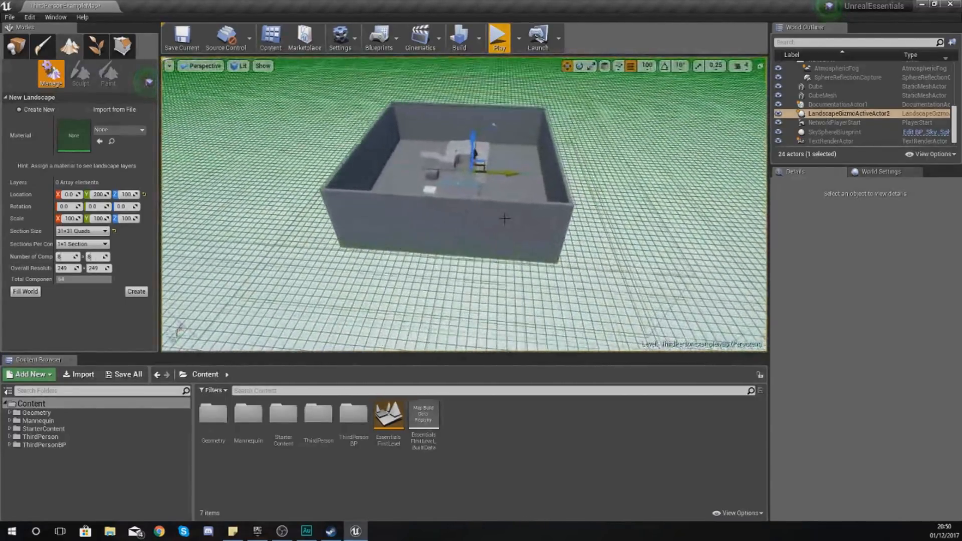
{"action": "left_click", "coordinate": [80, 231]}
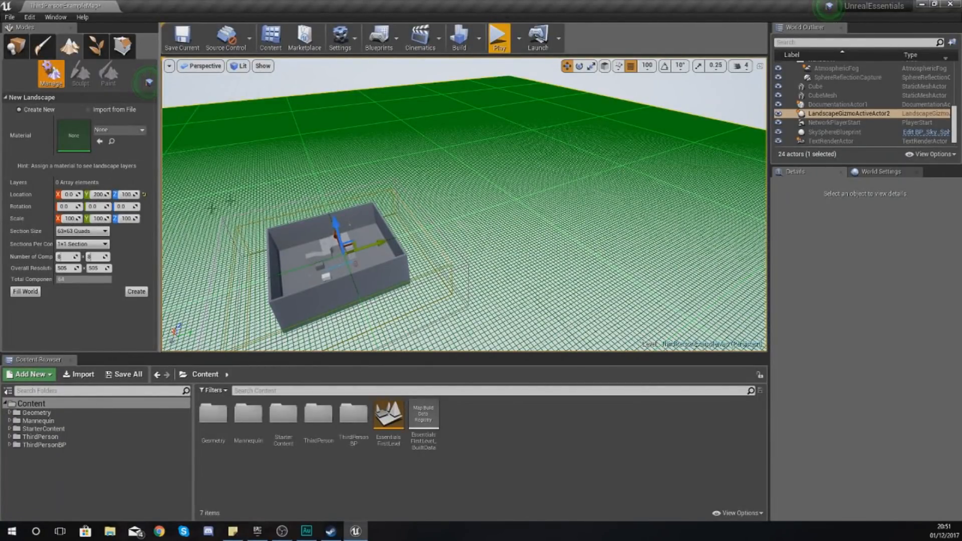
Toggle Sections Per Component between 2x2 and 1x1, ending on 1x1 with resolution 505x505
{"action": "left_click", "coordinate": [81, 243]}
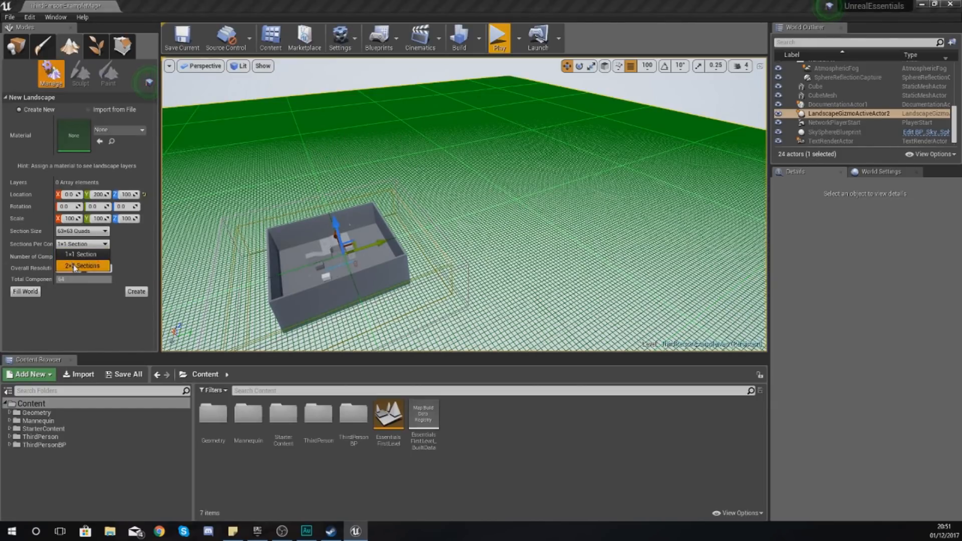
{"action": "left_click", "coordinate": [83, 265]}
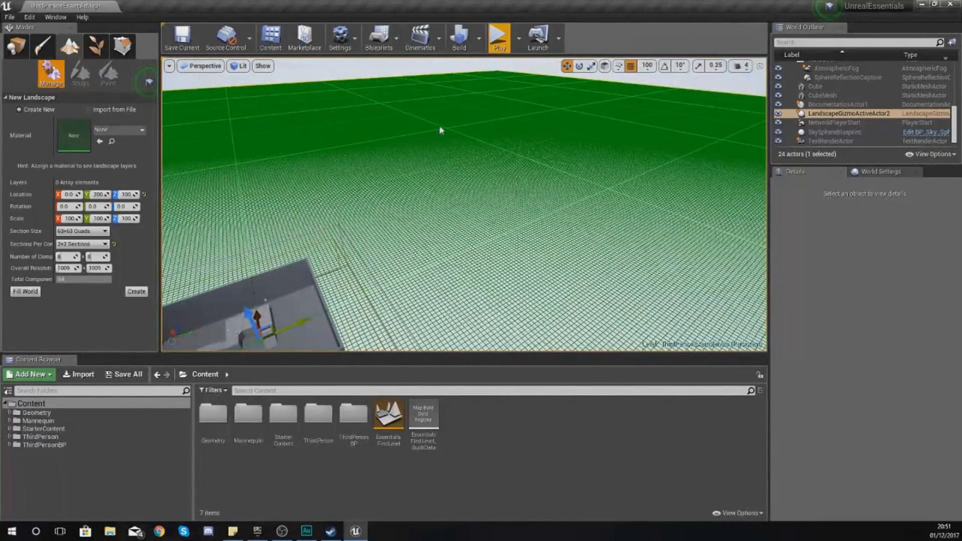
{"action": "mouse_move", "coordinate": [331, 292]}
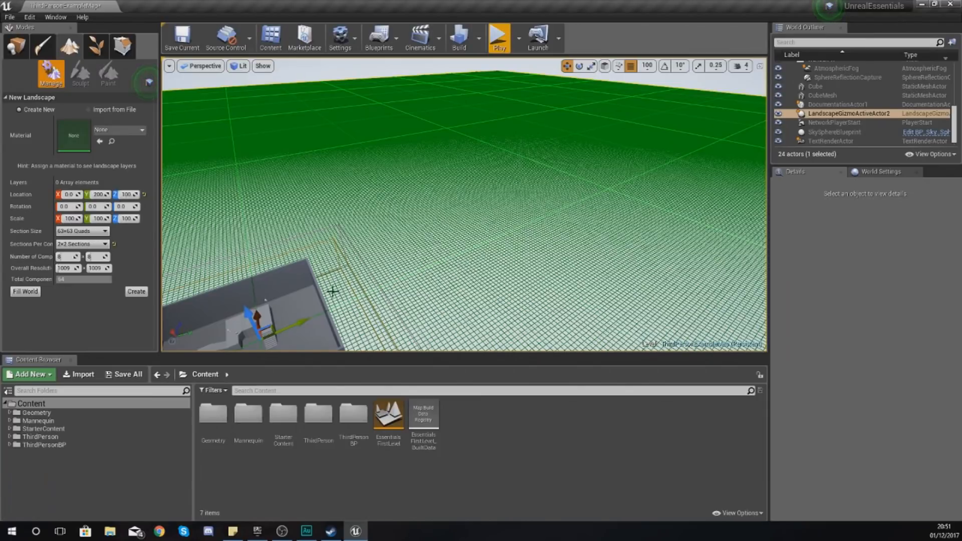
{"action": "mouse_move", "coordinate": [428, 190]}
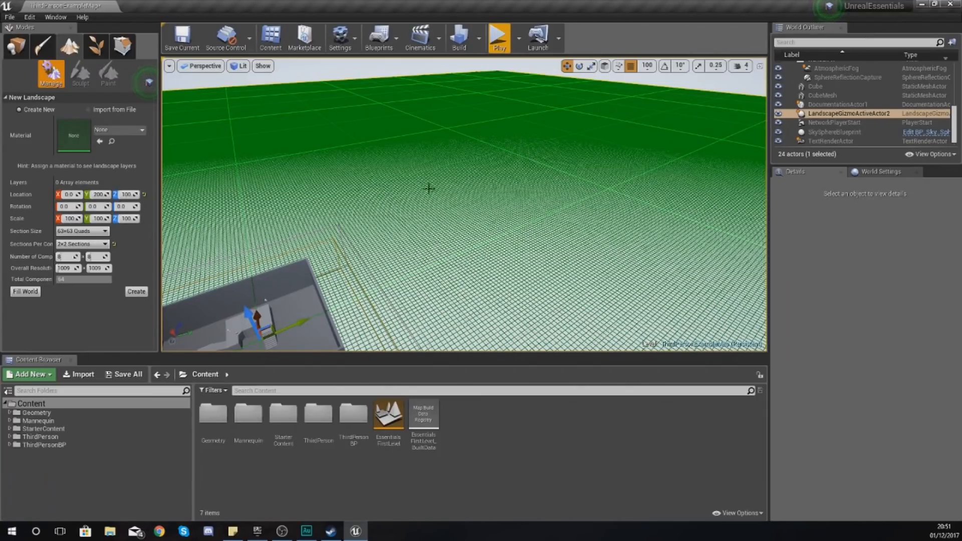
{"action": "mouse_move", "coordinate": [439, 193]}
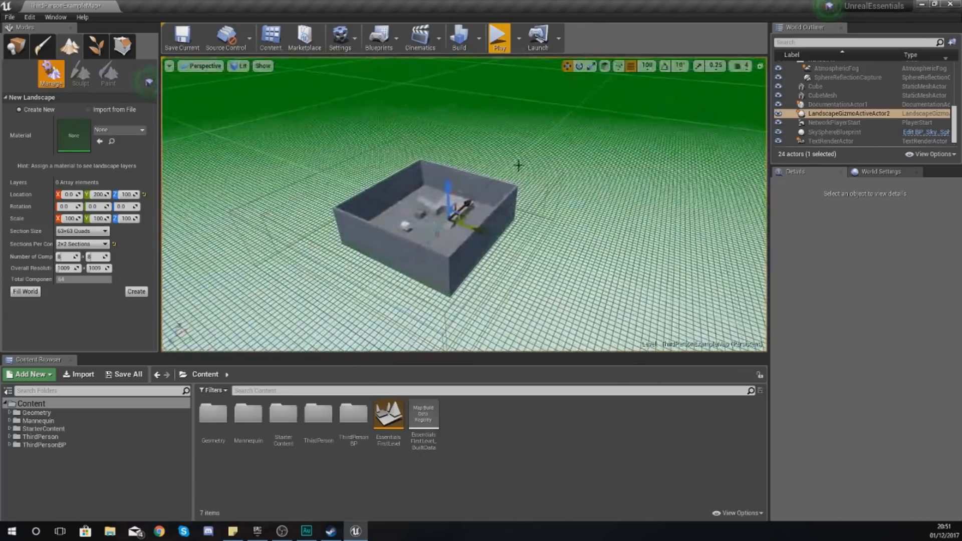
{"action": "left_click", "coordinate": [81, 243]}
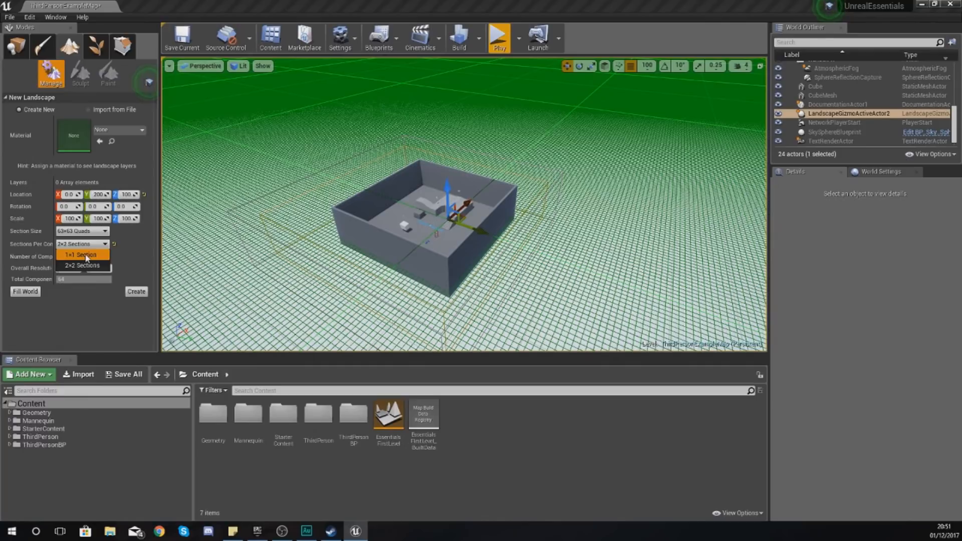
{"action": "left_click", "coordinate": [81, 255]}
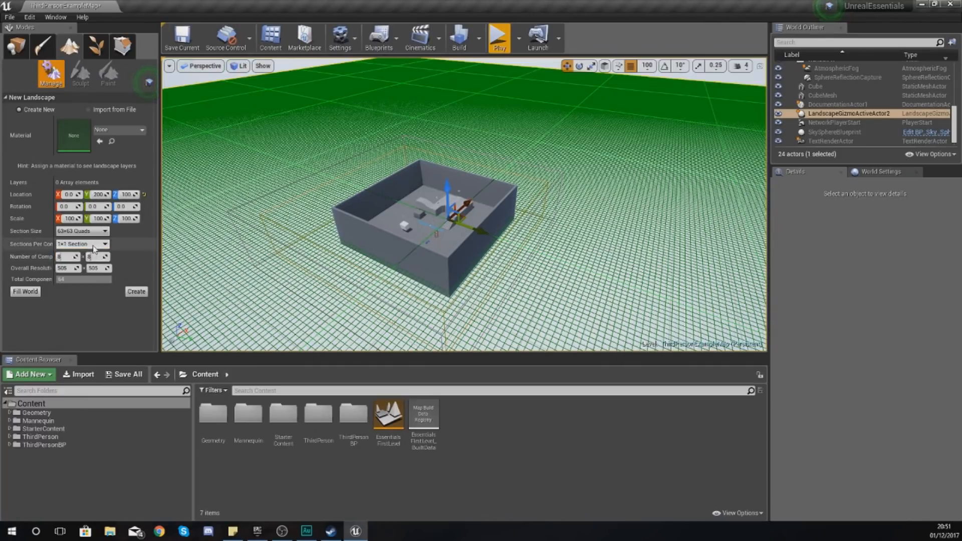
{"action": "left_click", "coordinate": [81, 244]}
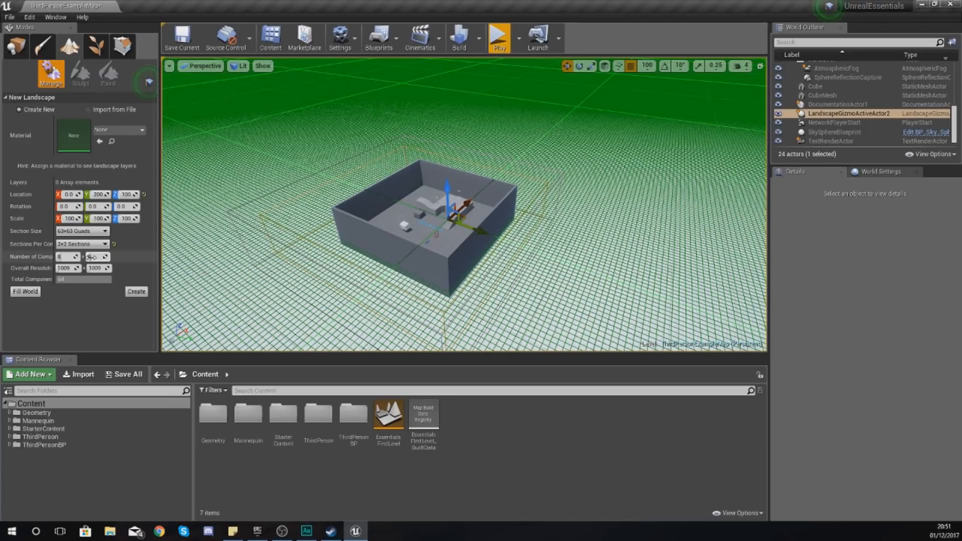
{"action": "left_click", "coordinate": [104, 244]}
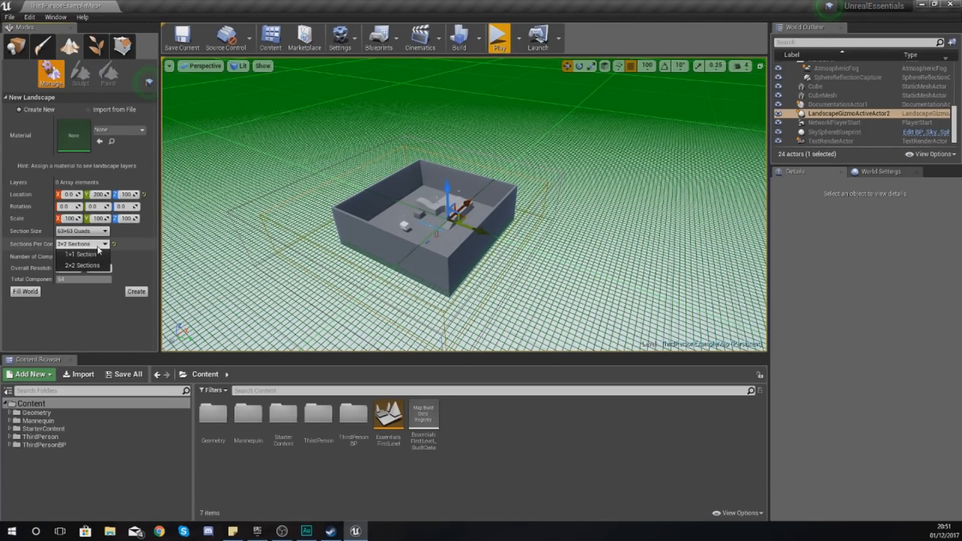
{"action": "left_click", "coordinate": [80, 253]}
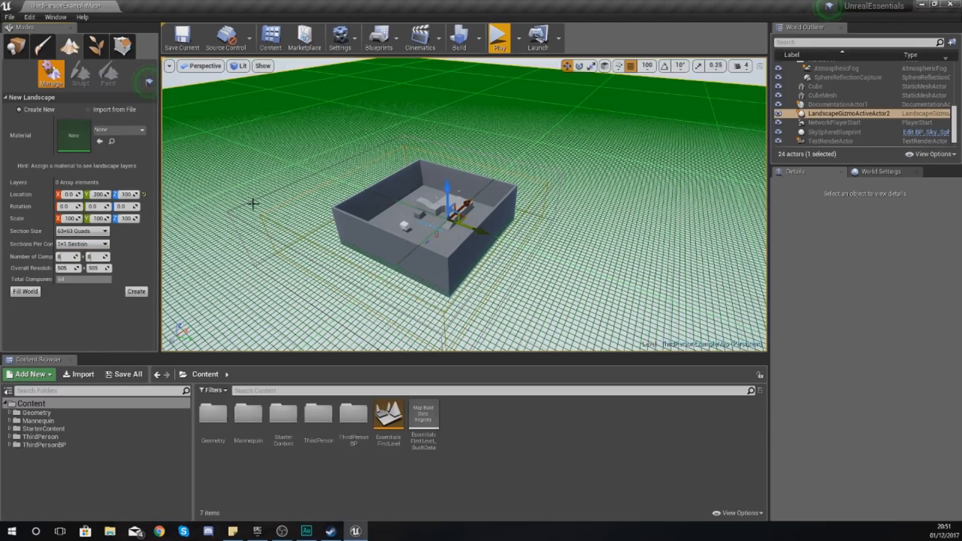
{"action": "mouse_move", "coordinate": [327, 208]}
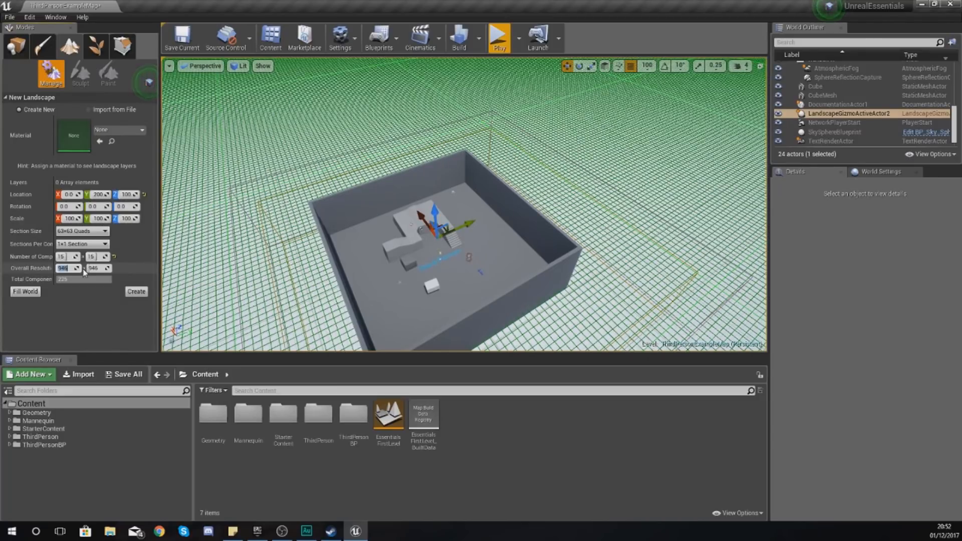
{"action": "mouse_move", "coordinate": [373, 239]}
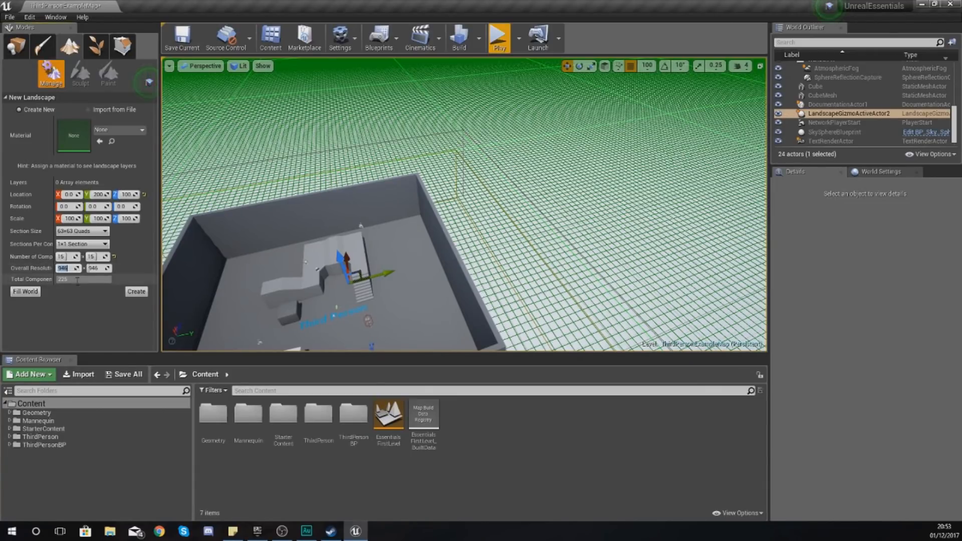
{"action": "mouse_move", "coordinate": [469, 228]}
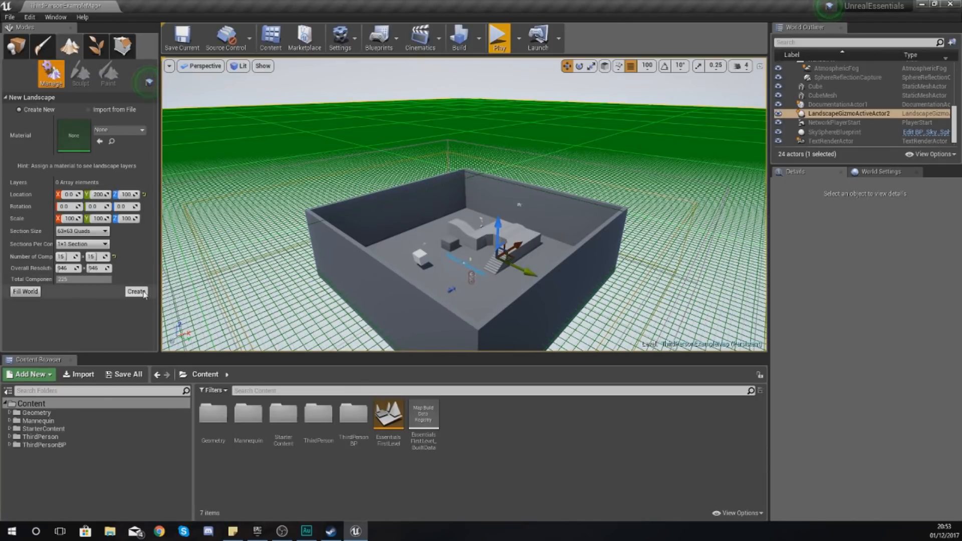
{"action": "mouse_move", "coordinate": [25, 292]}
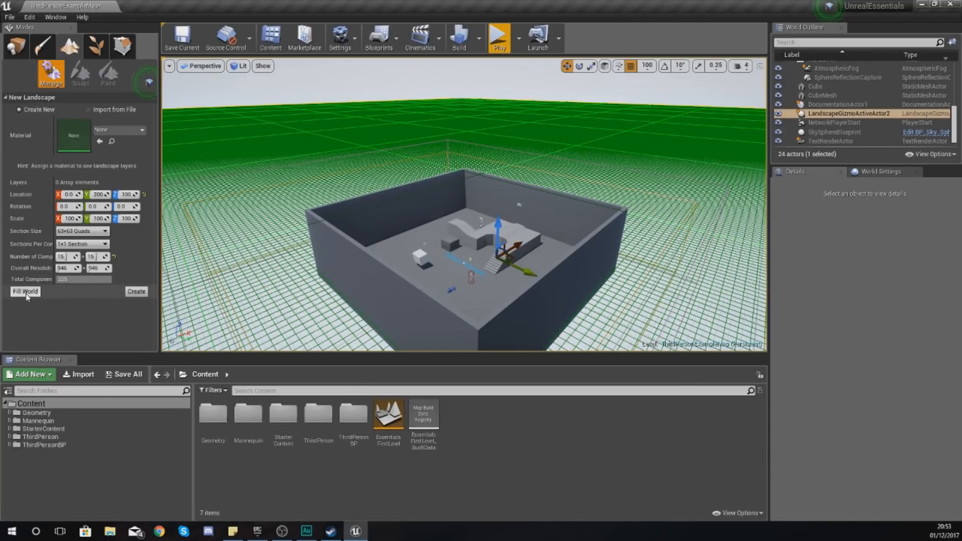
{"action": "left_click", "coordinate": [24, 292]}
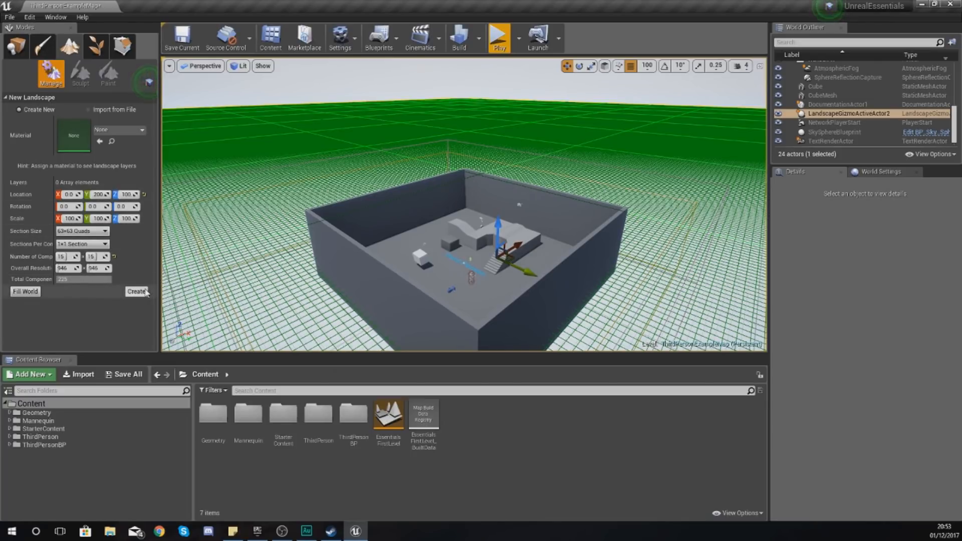
{"action": "mouse_move", "coordinate": [255, 195]}
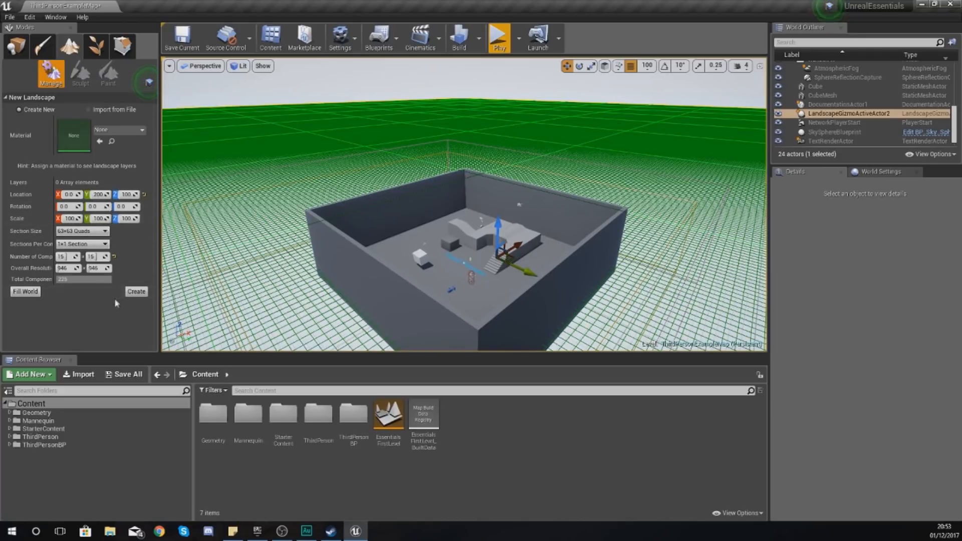
{"action": "left_click", "coordinate": [135, 291]}
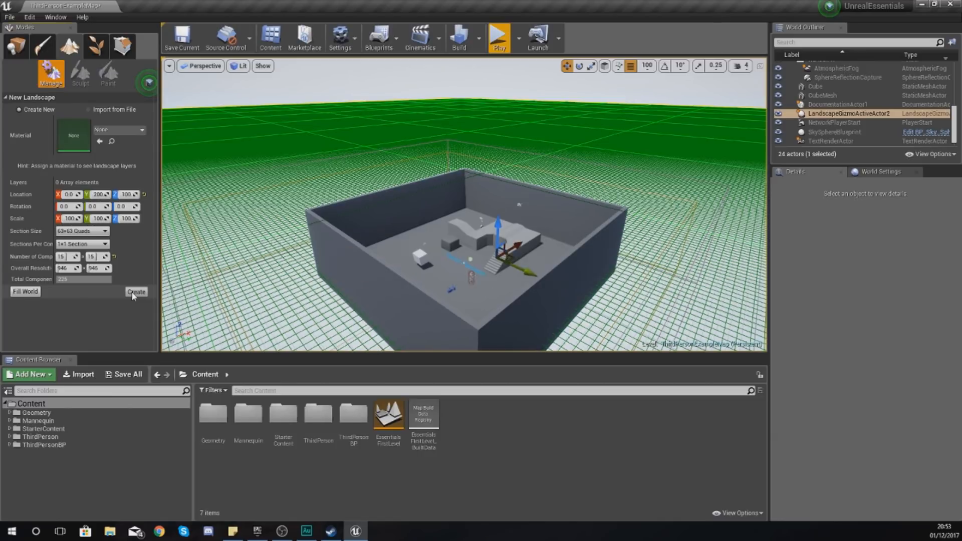
Create the landscape with these settings and sculpt a raised test mound on the terrain
{"action": "left_click", "coordinate": [135, 292]}
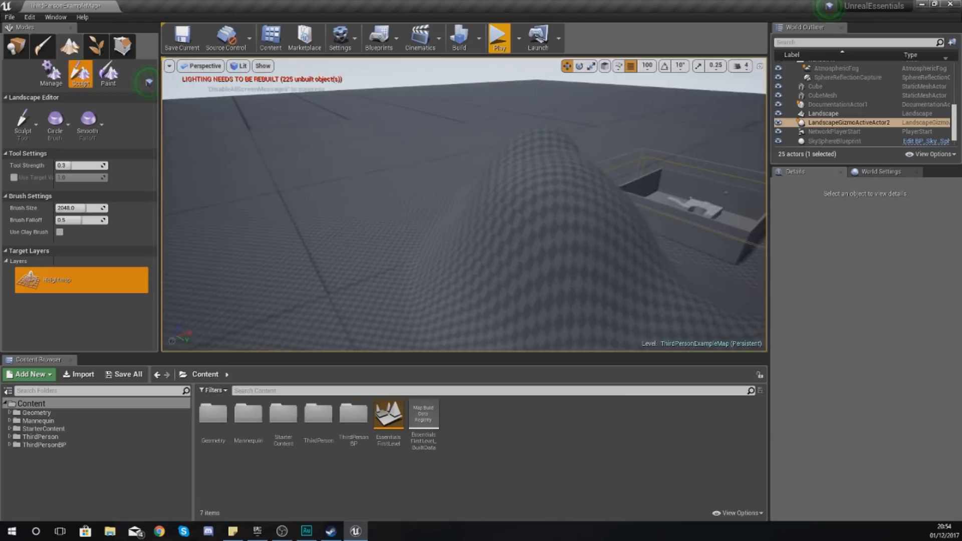
{"action": "left_click", "coordinate": [601, 221]}
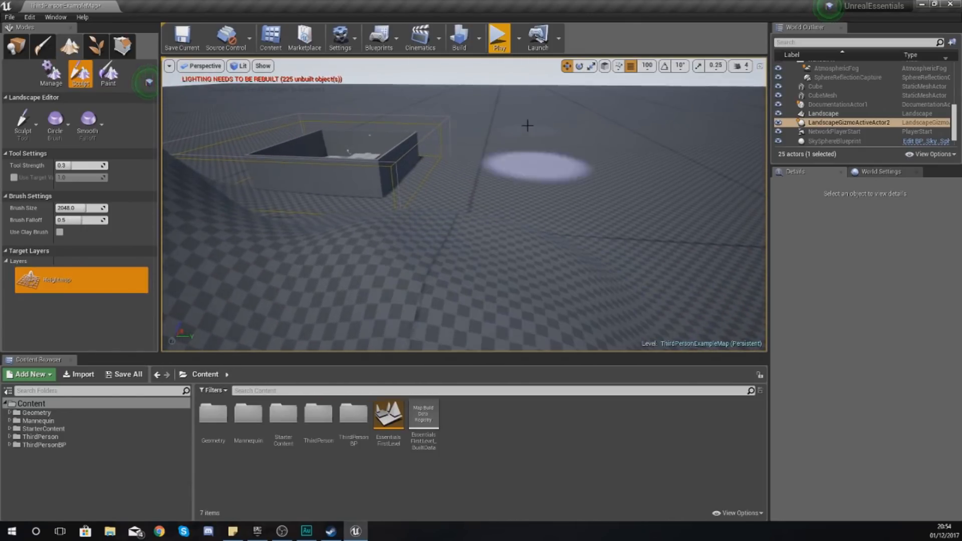
{"action": "mouse_move", "coordinate": [471, 189]}
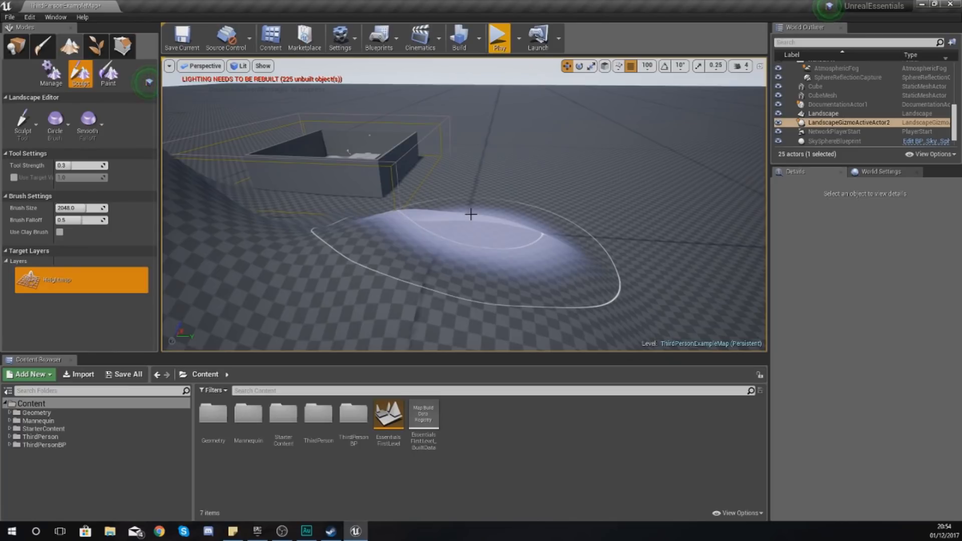
{"action": "mouse_move", "coordinate": [474, 186]}
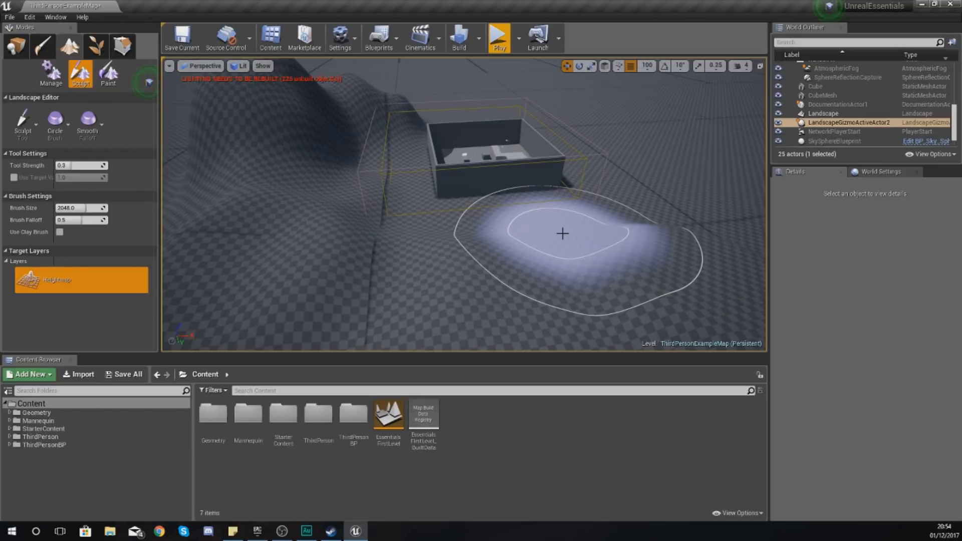
{"action": "mouse_move", "coordinate": [451, 266]}
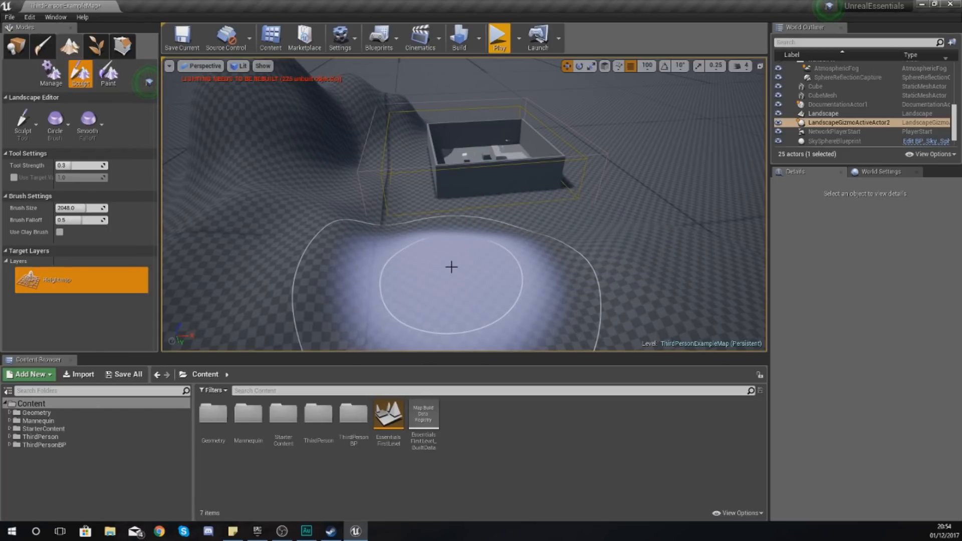